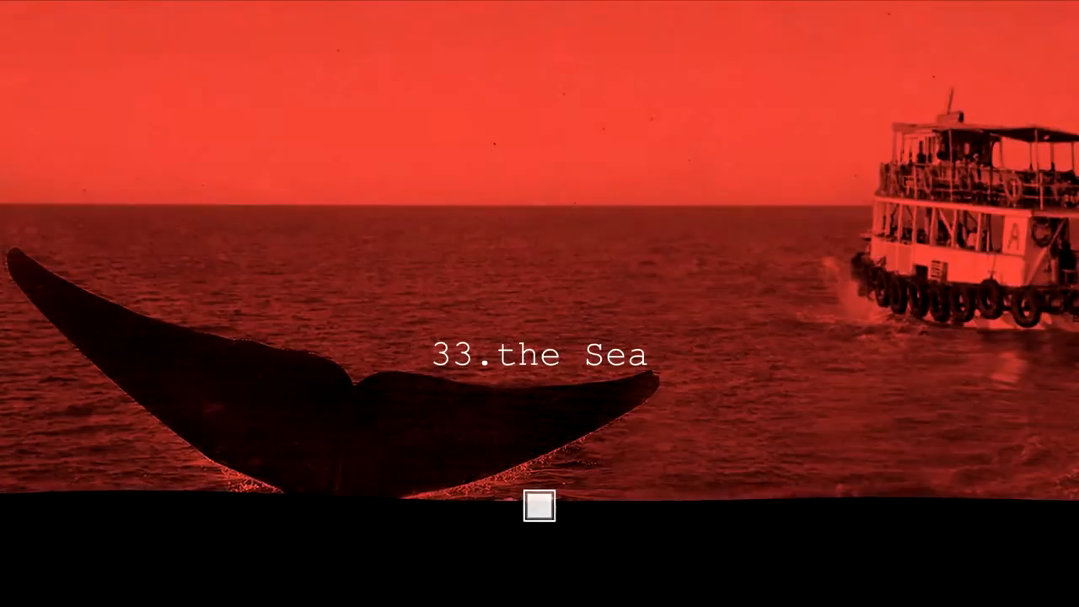
Step: Guide the square to level 33's exit so level 34, 'the Ship', loads
left_click(539, 506)
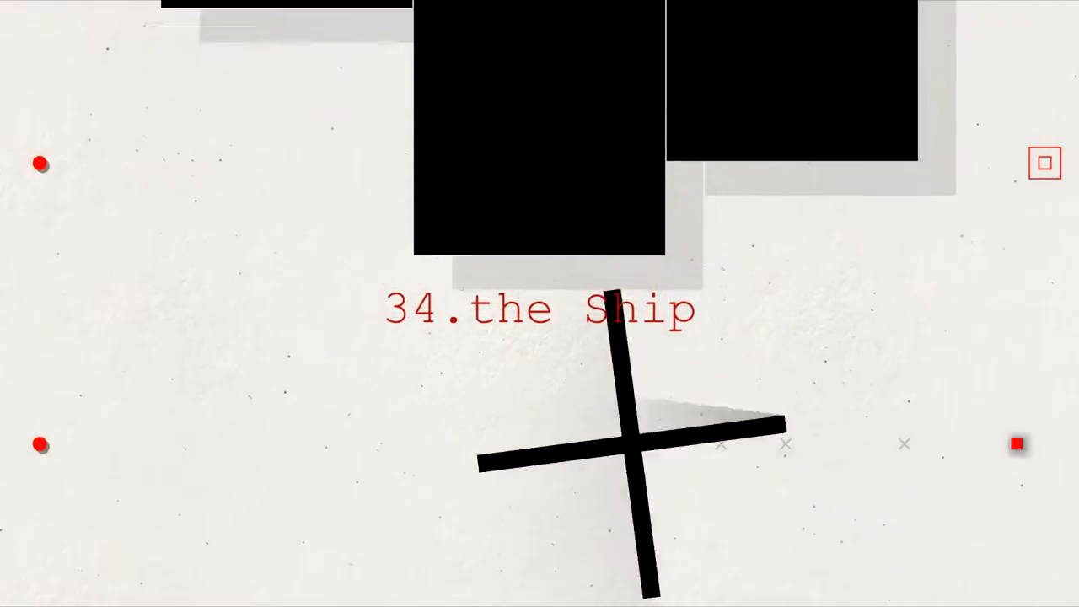